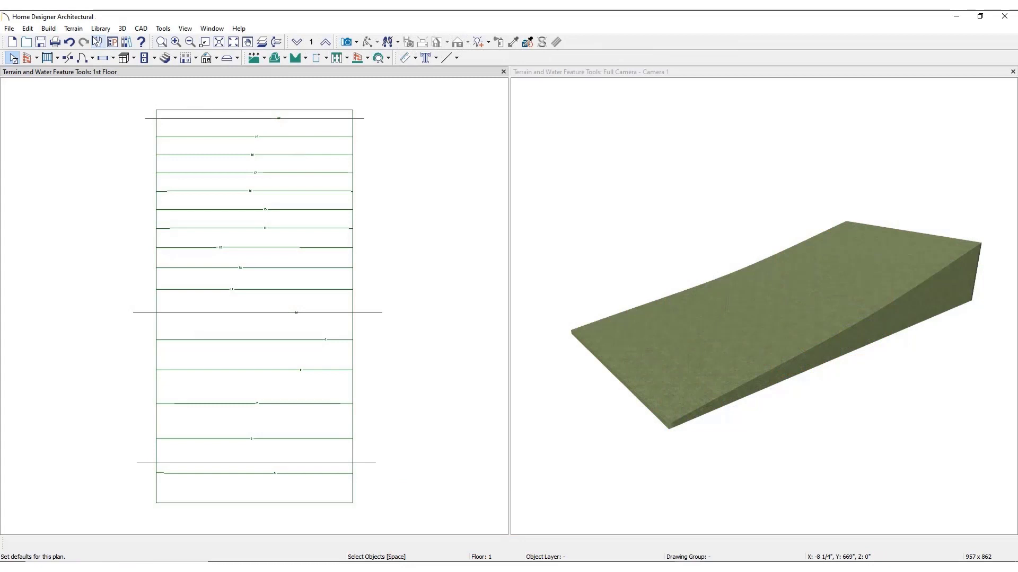
Open the Terrain menu's feature tools to pick Rectangular Feature
left_click(72, 28)
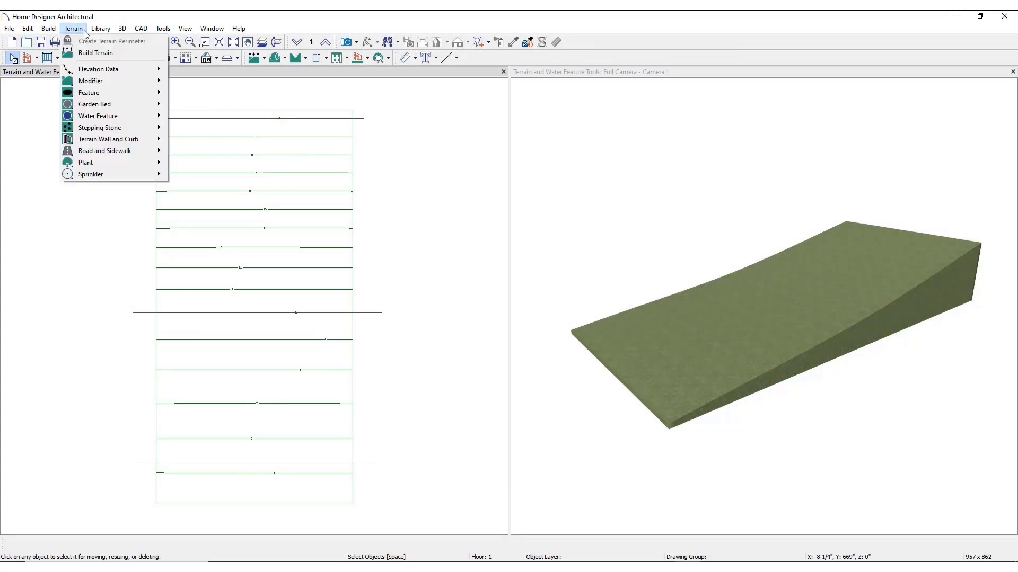
mouse_move(89, 92)
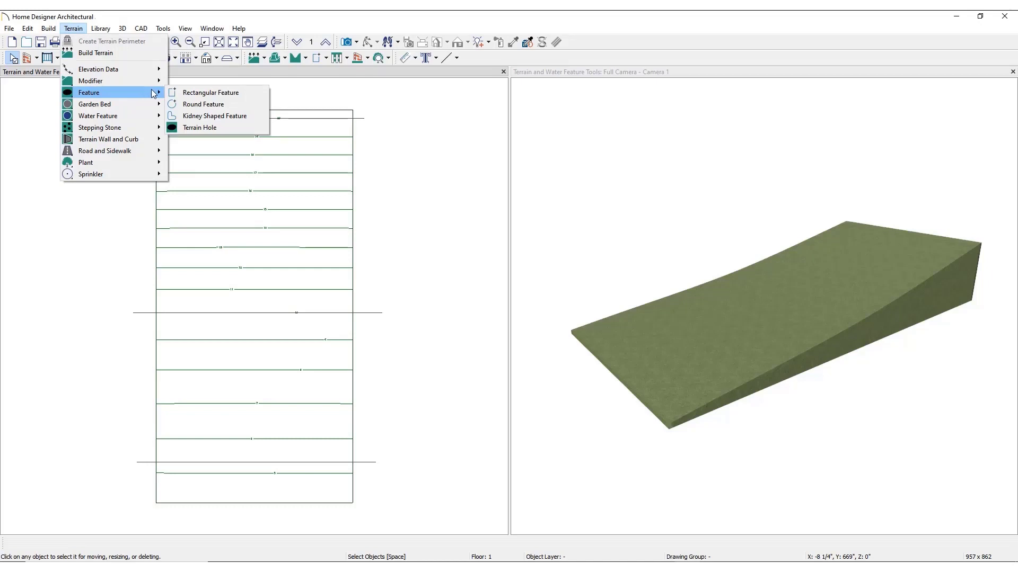
mouse_move(203, 104)
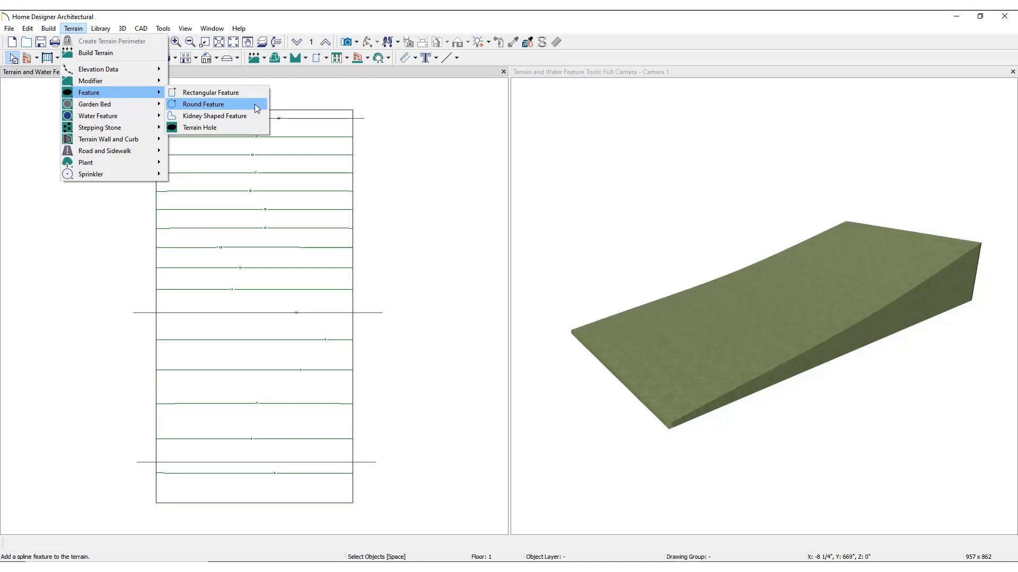
mouse_move(214, 115)
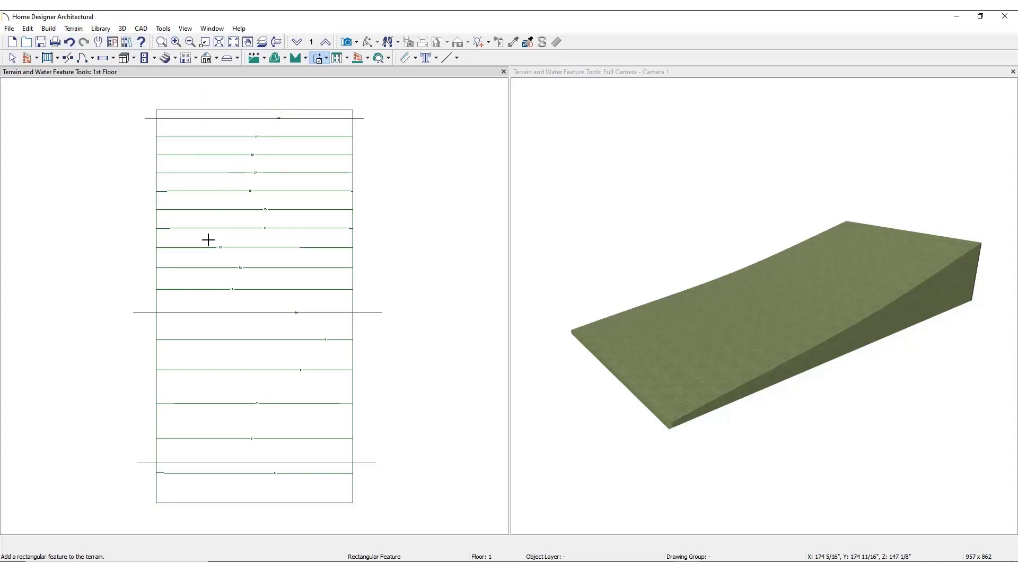
Draw a small square terrain feature and a larger rectangular one beside it
left_click_drag(189, 223, 227, 258)
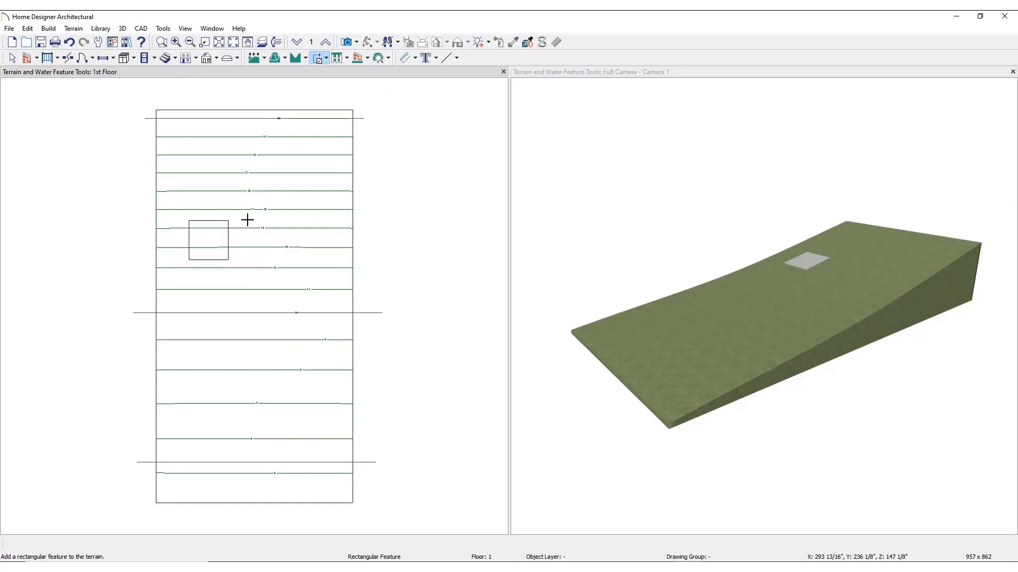
left_click_drag(248, 219, 320, 325)
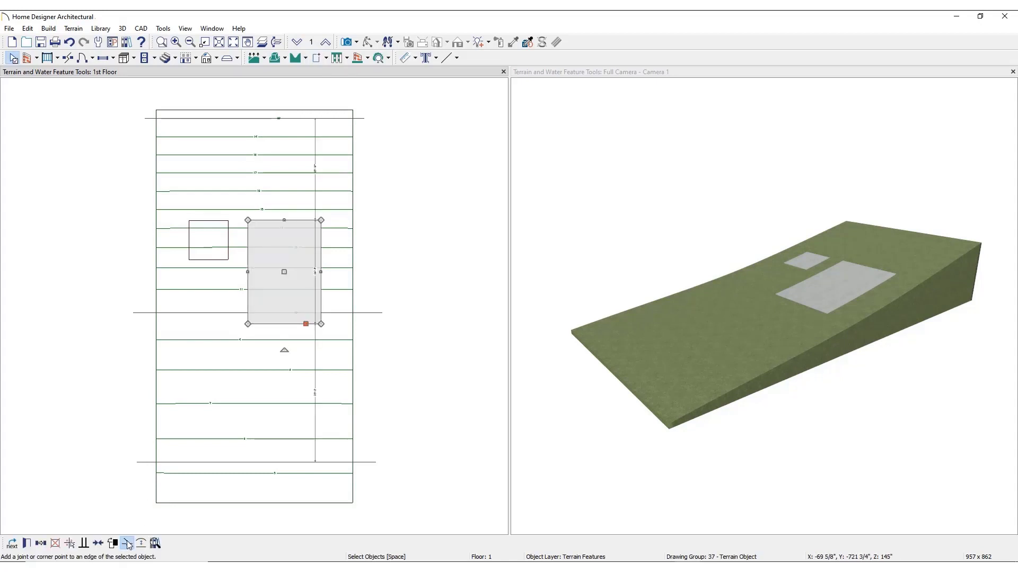
Bend the larger feature's edges into curves, adding a rounded lobe at the bottom
left_click_drag(305, 323, 260, 303)
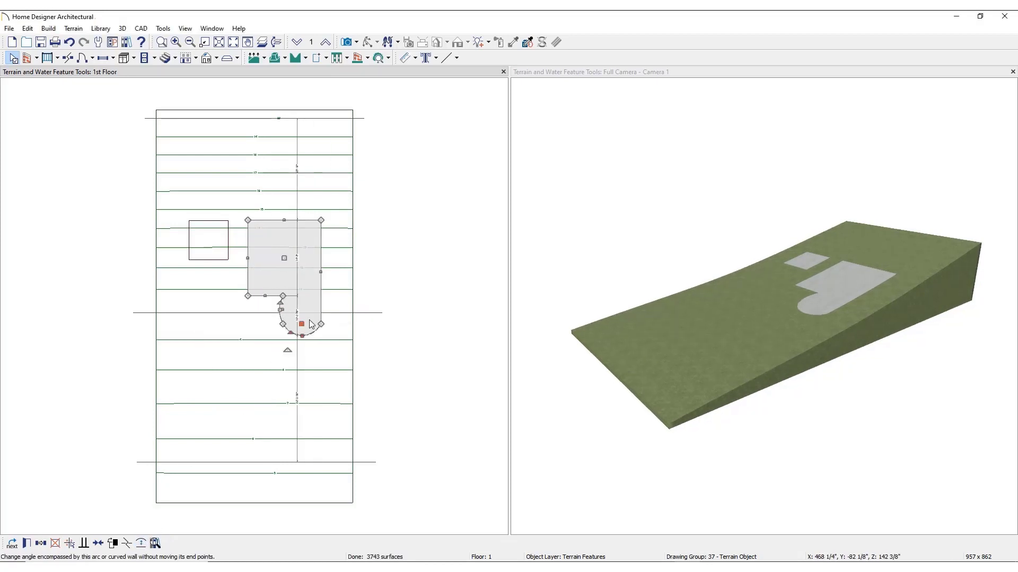
left_click_drag(301, 334, 338, 298)
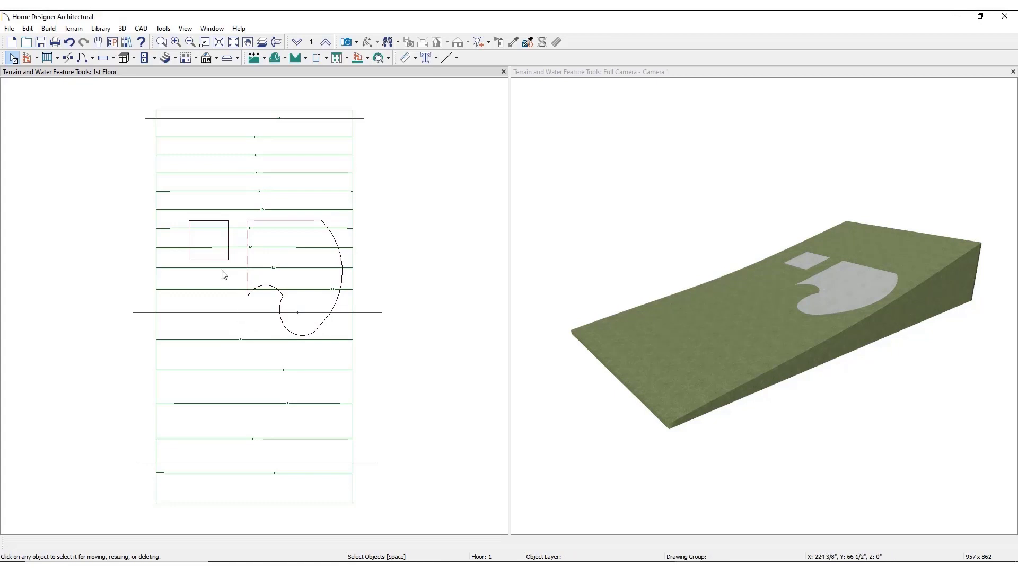
Choose the Terrain Hole tool and sketch a small hole in the plan view
left_click(72, 28)
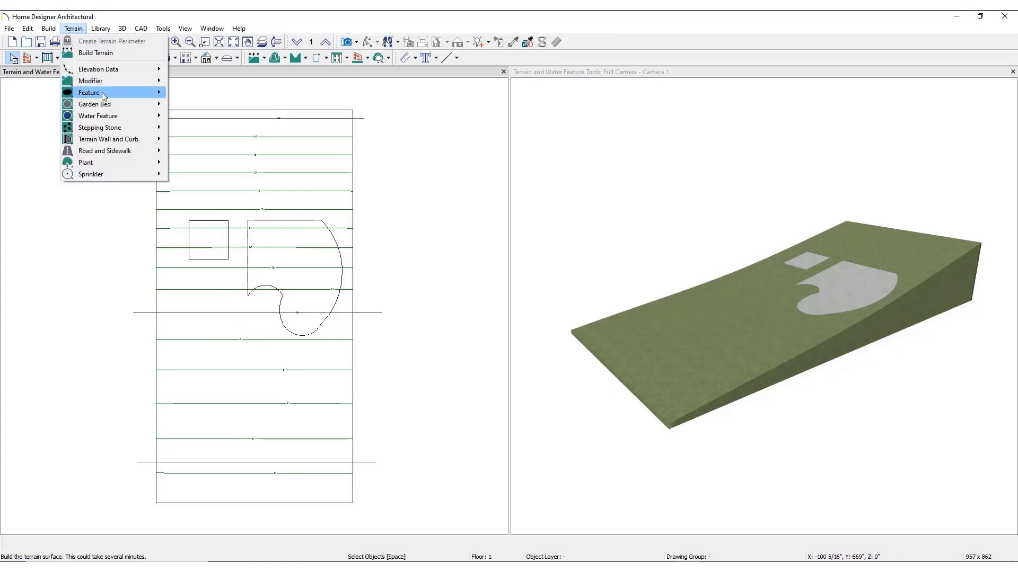
mouse_move(89, 93)
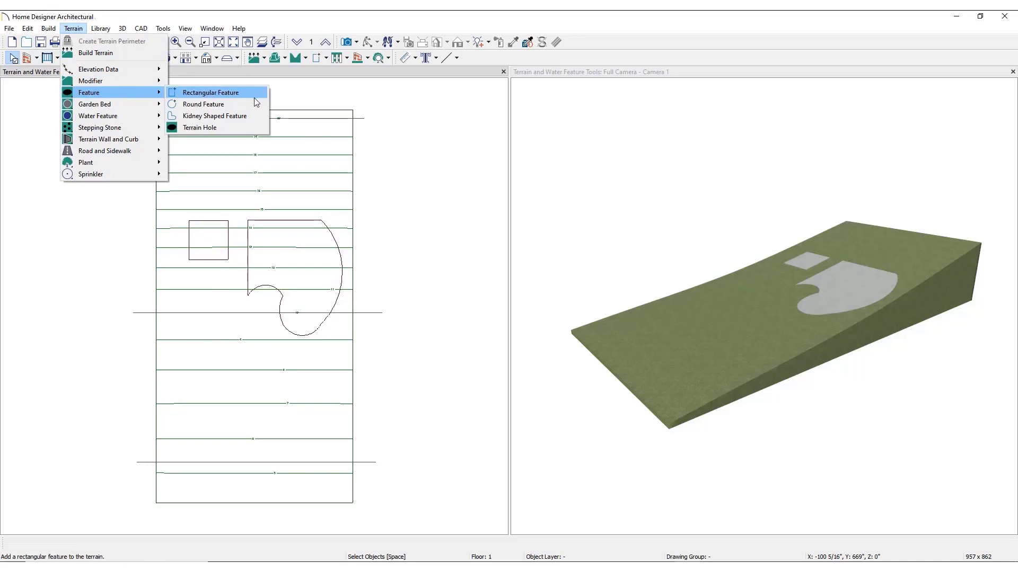
left_click(200, 128)
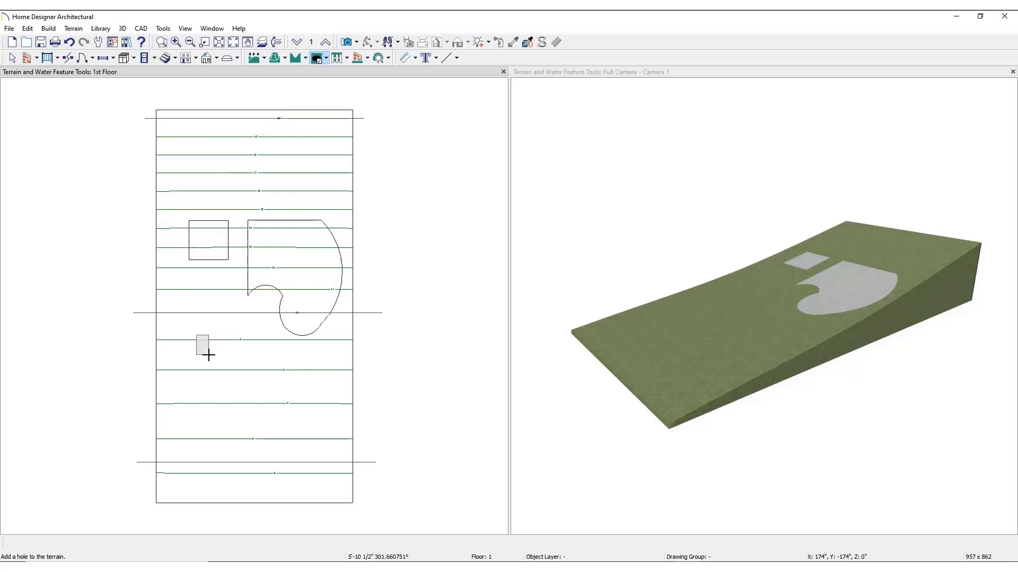
left_click_drag(202, 344, 250, 386)
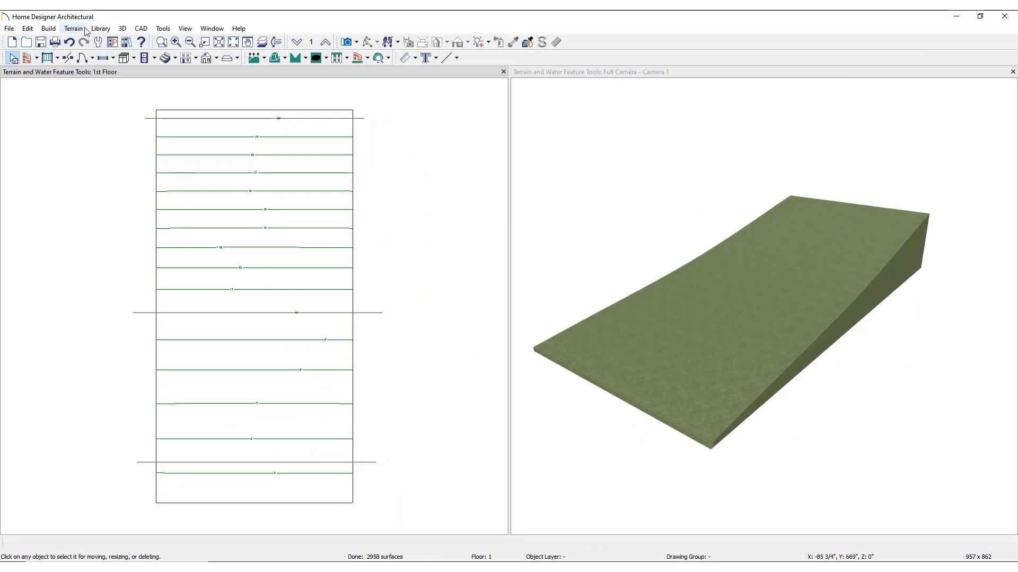
Place a Kidney Shaped Pond water feature on the upper slope
left_click(73, 28)
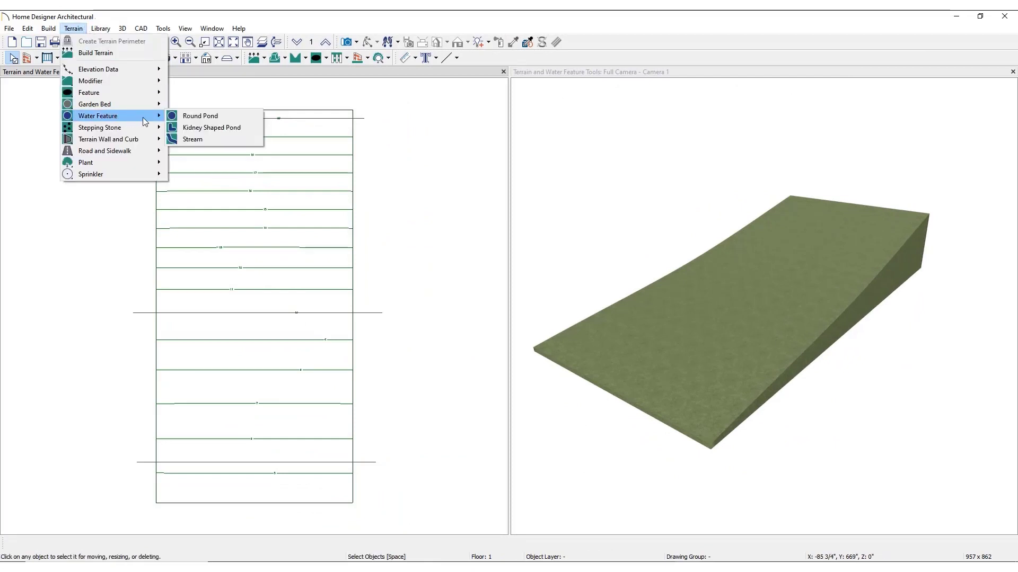
mouse_move(208, 115)
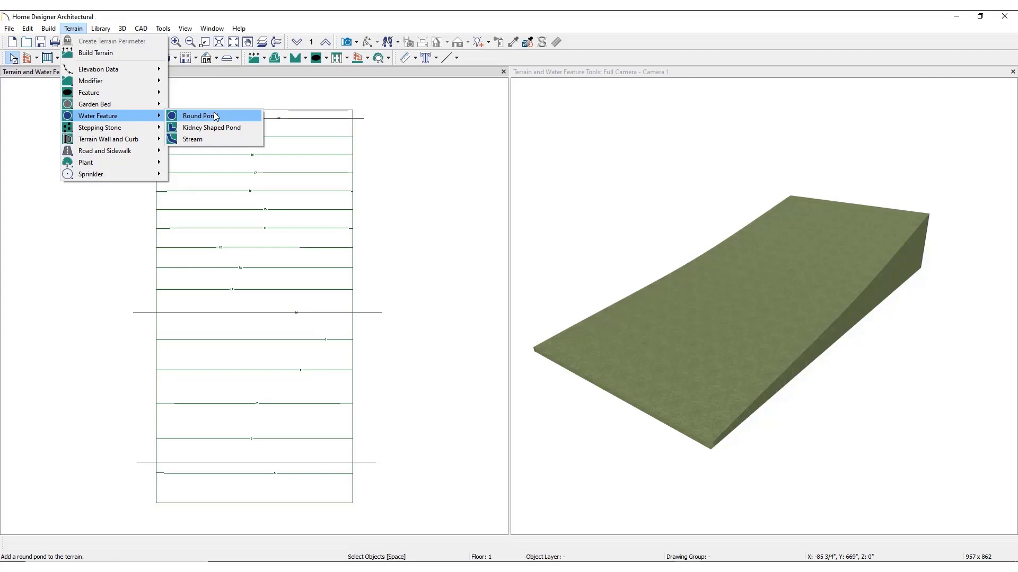
mouse_move(211, 127)
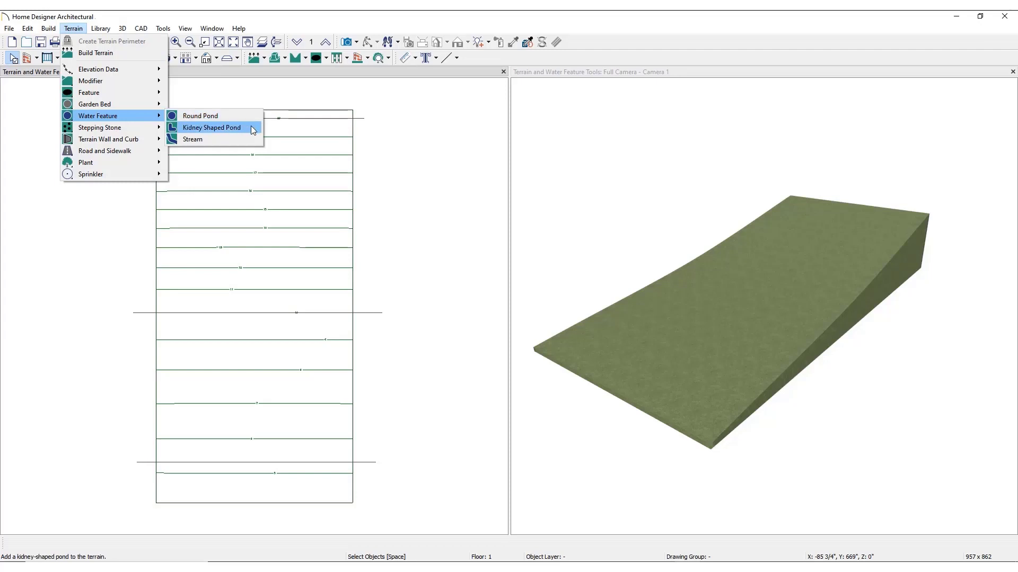
left_click(211, 127)
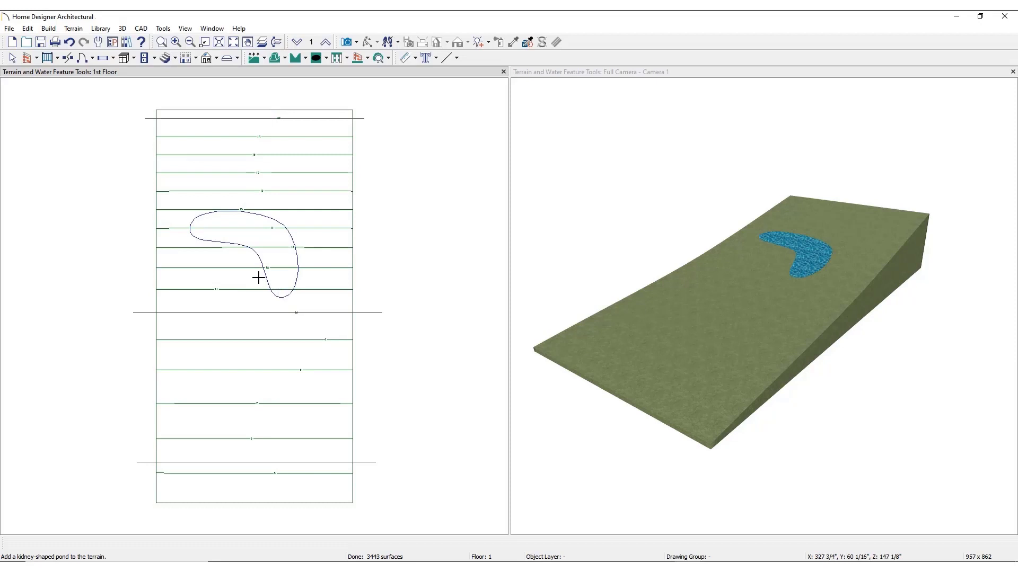
left_click(253, 260)
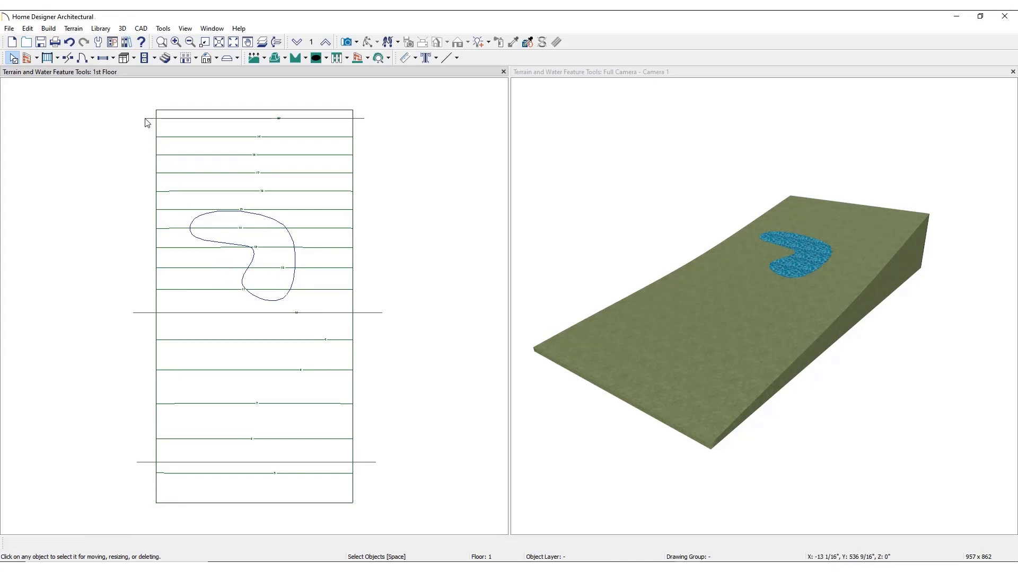
Draw a curving Stream water feature across the lower slope and select it for widening
left_click(73, 28)
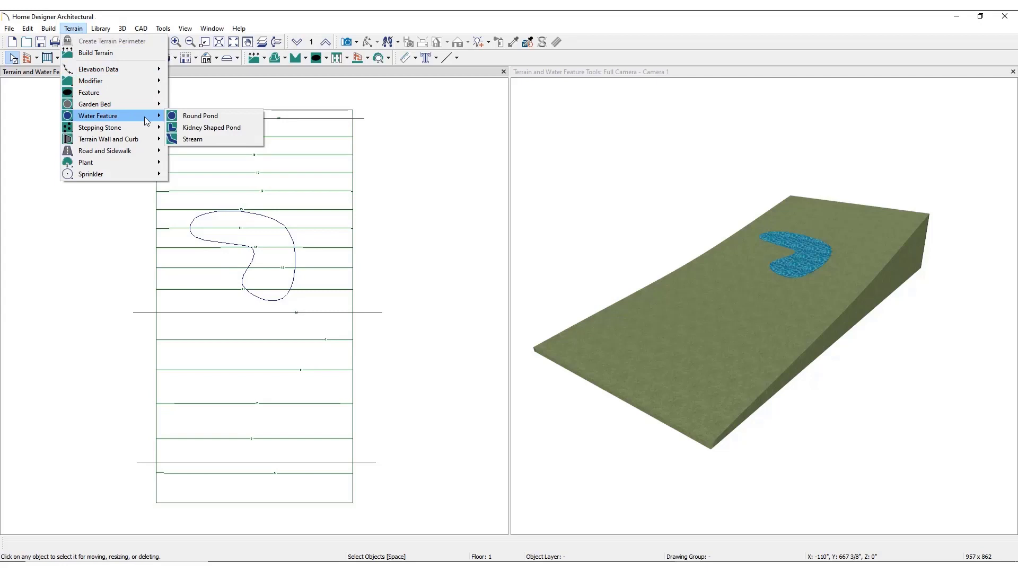
left_click(193, 138)
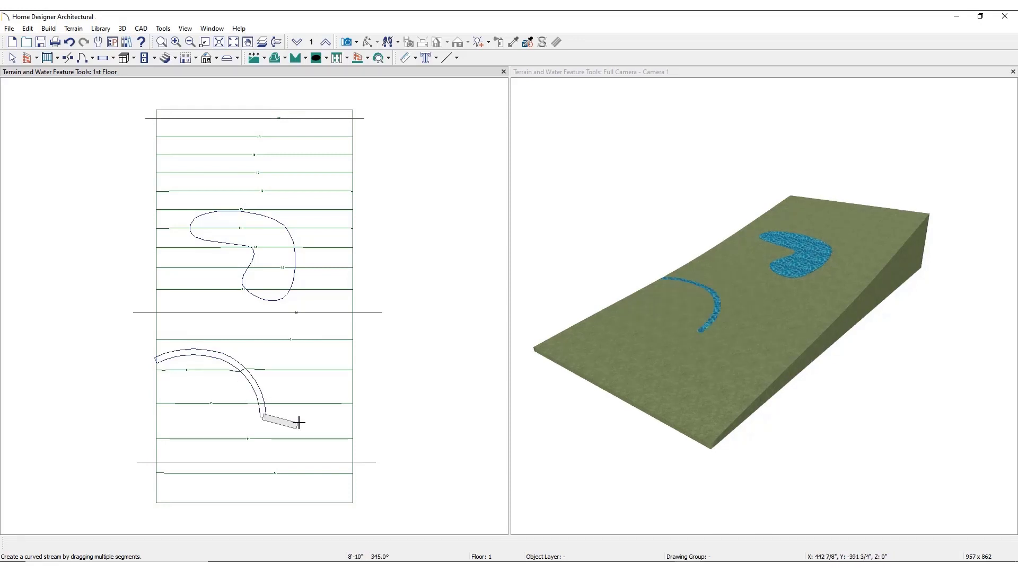
left_click_drag(298, 422, 350, 434)
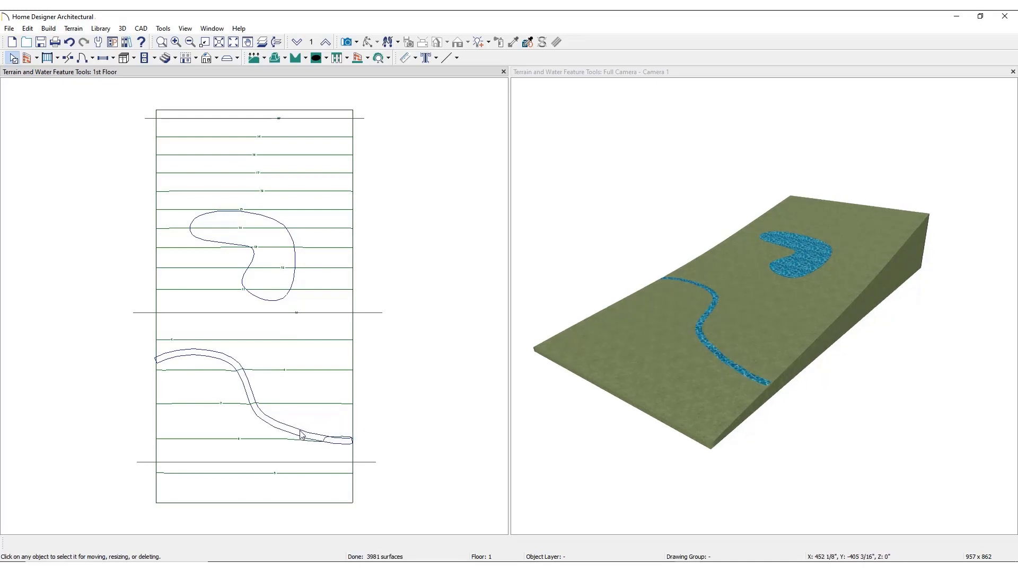
left_click(298, 434)
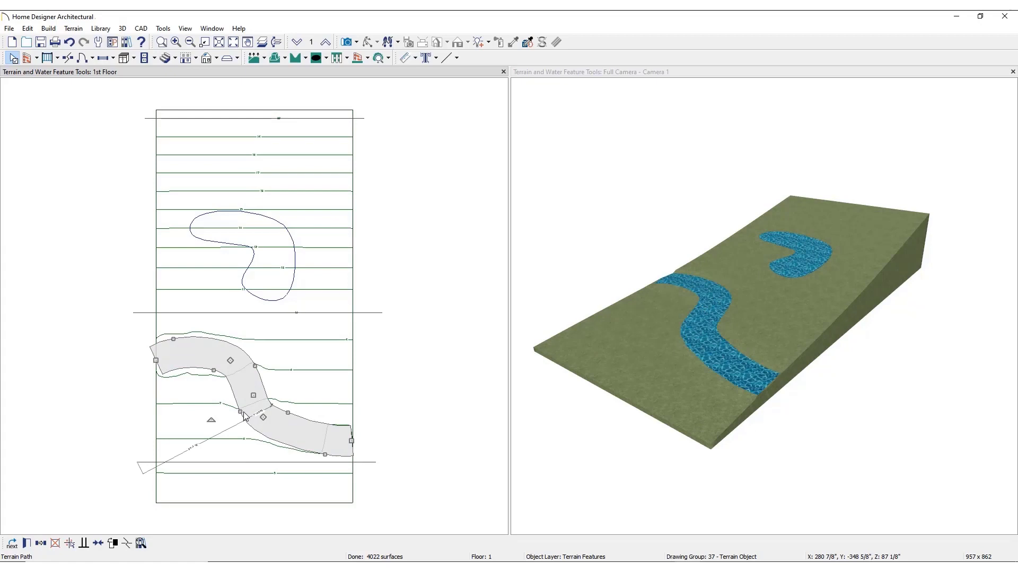